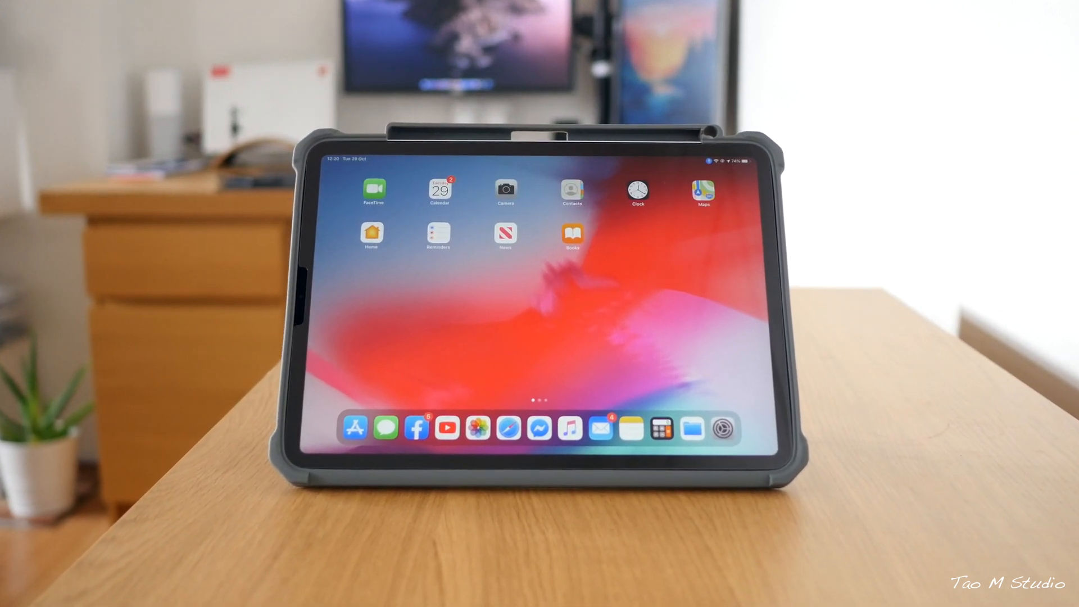
Step: Show Today View, open YouTube, then return to the Home Screen
scroll("left", 3)
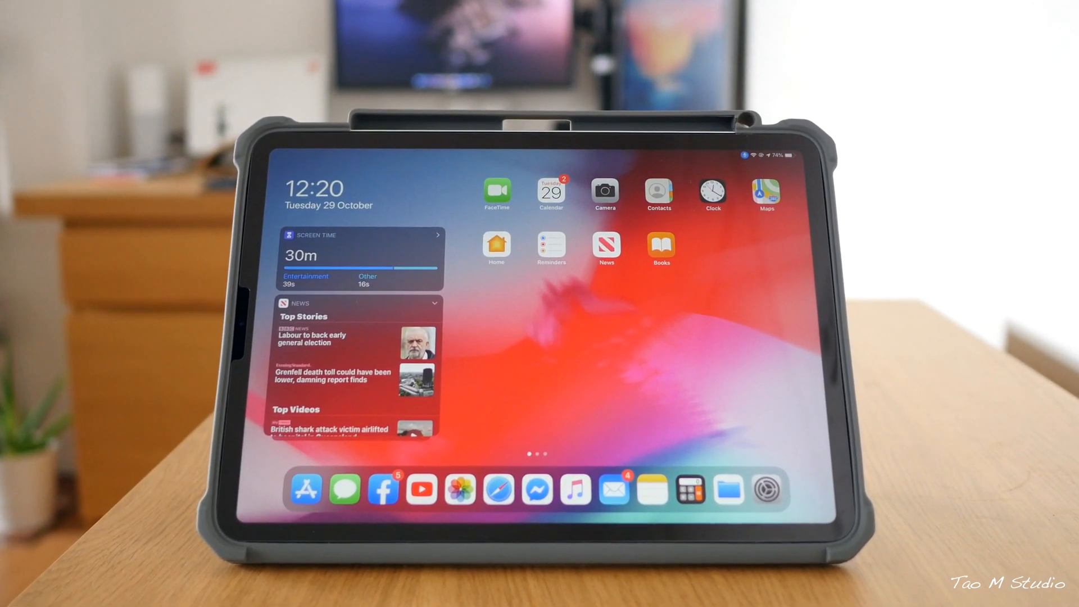
left_click(421, 489)
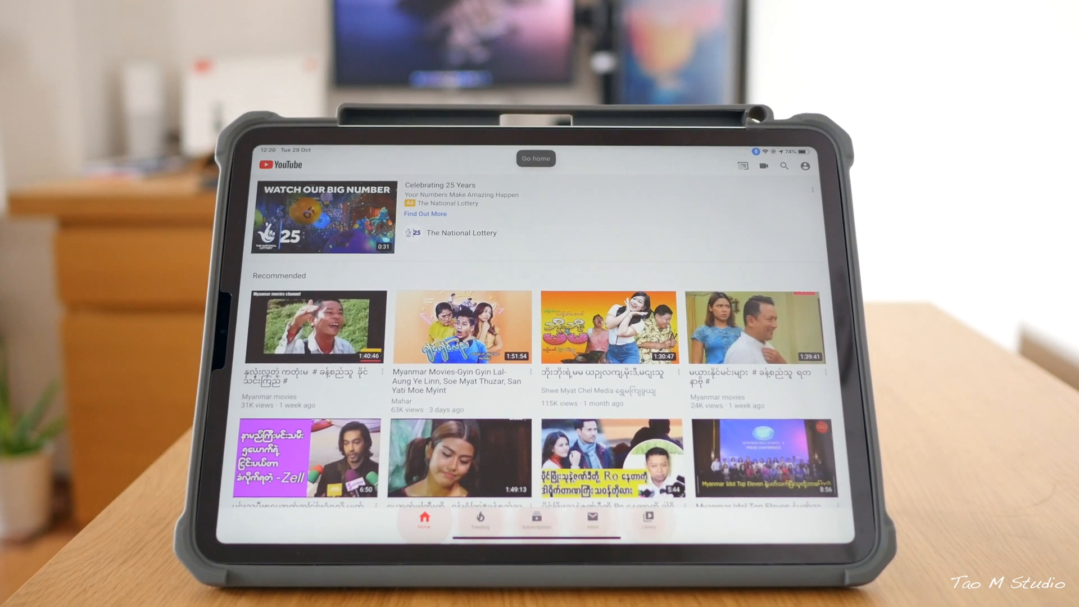
left_click(535, 159)
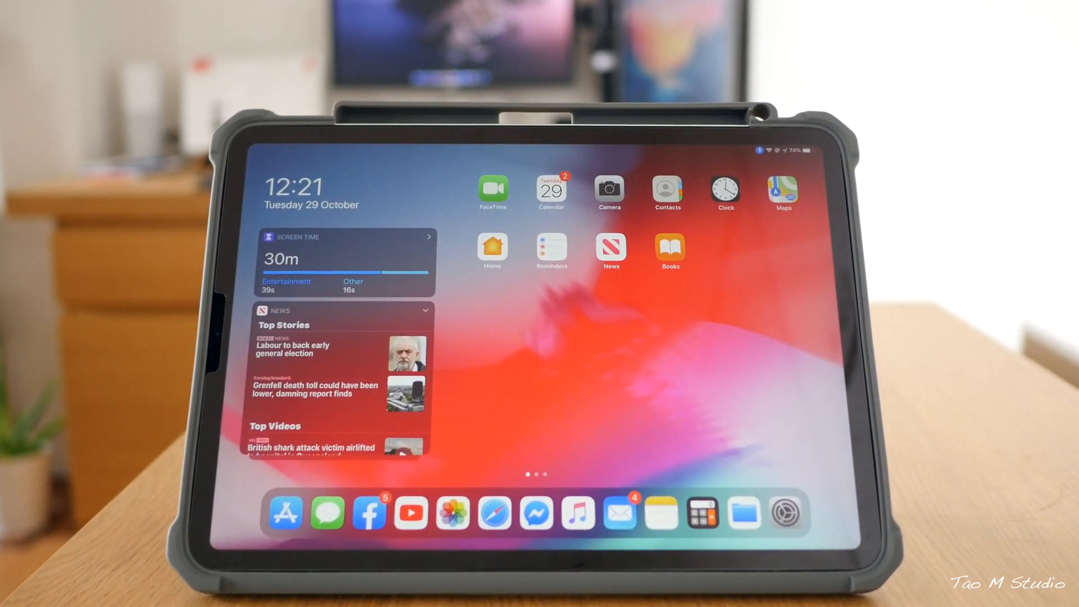
left_click(785, 512)
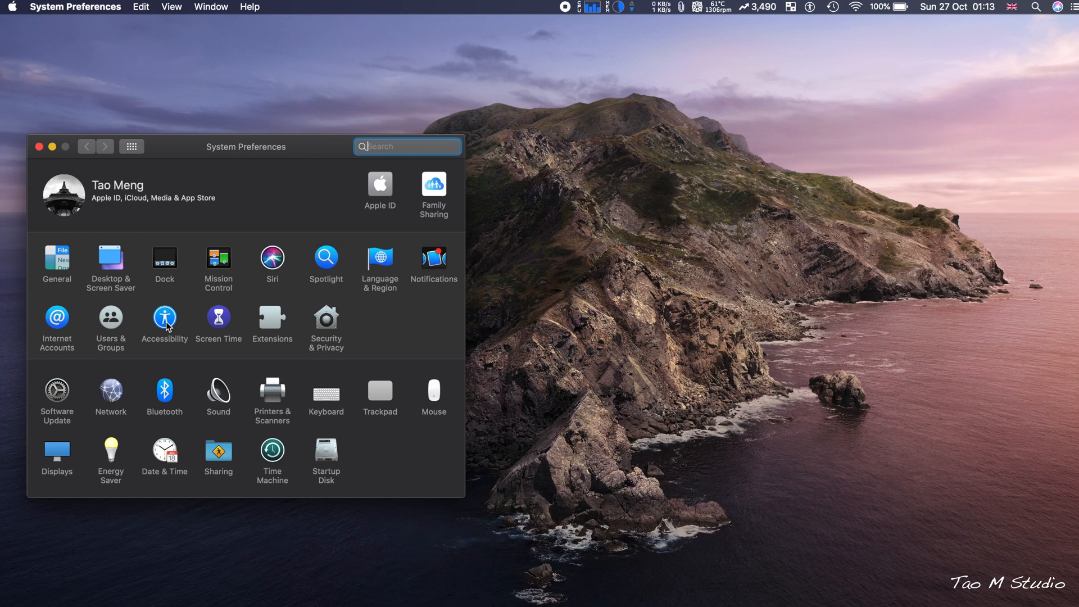
Step: Open Accessibility and select Voice Control in its sidebar
left_click(164, 324)
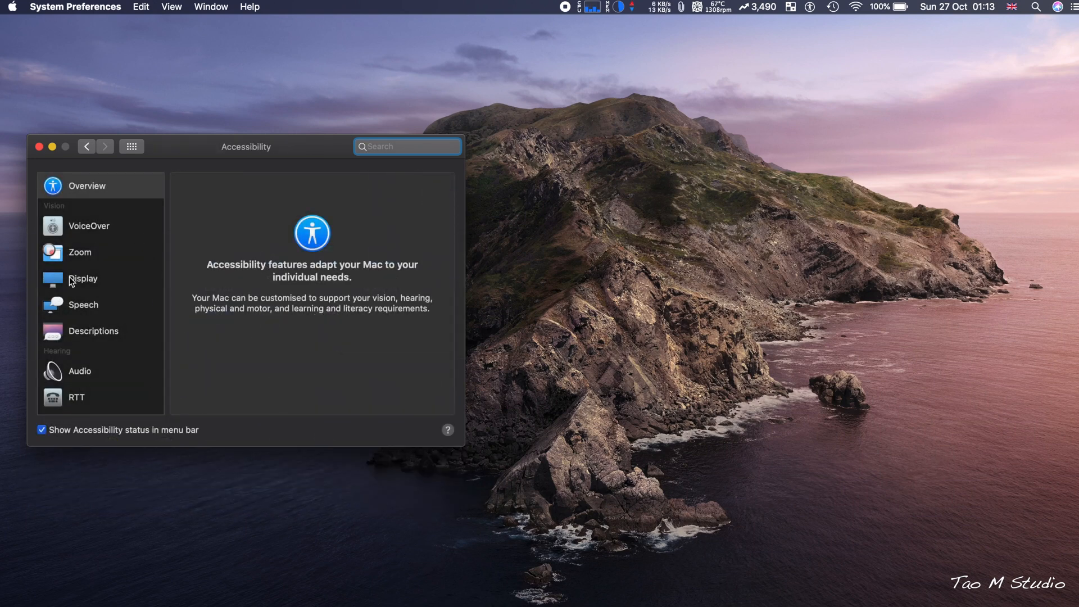
scroll("down", 3)
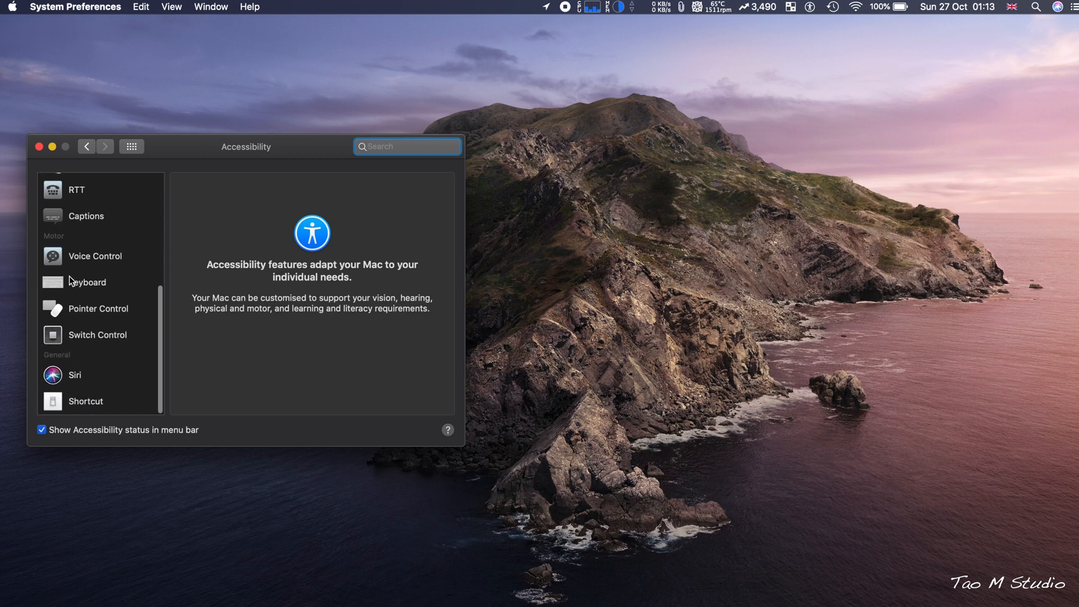
left_click(95, 255)
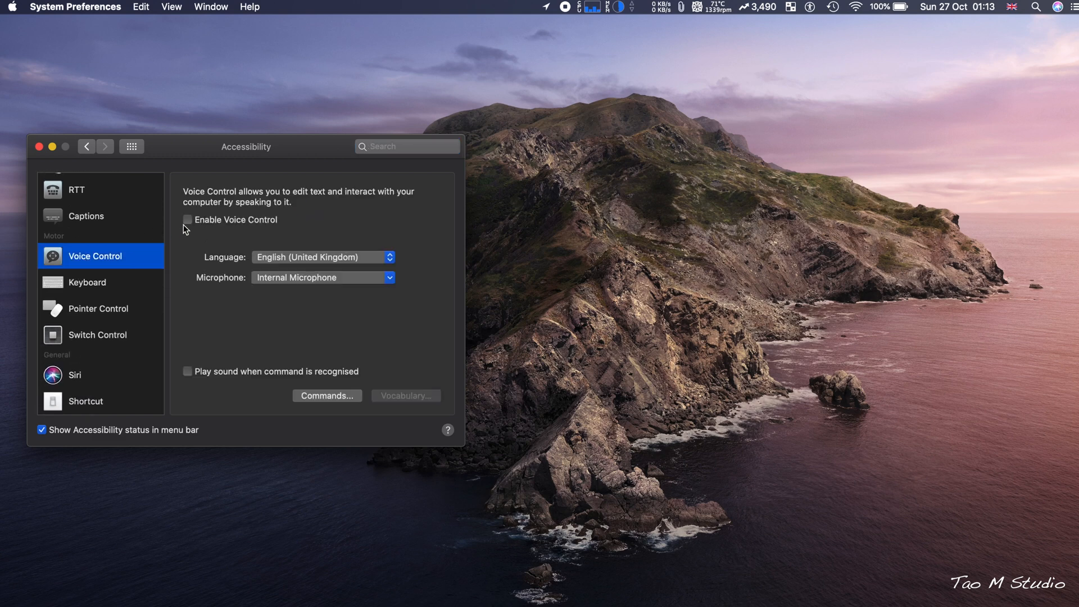